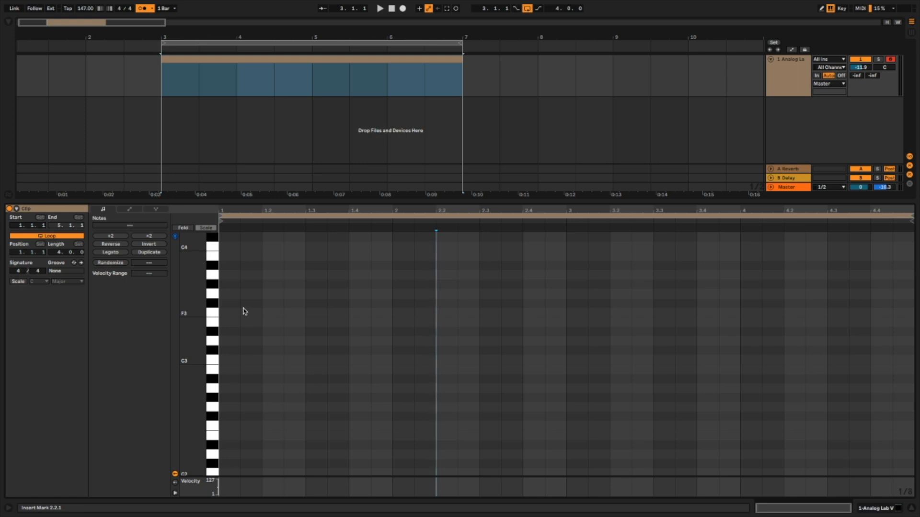
mouse_move(287, 317)
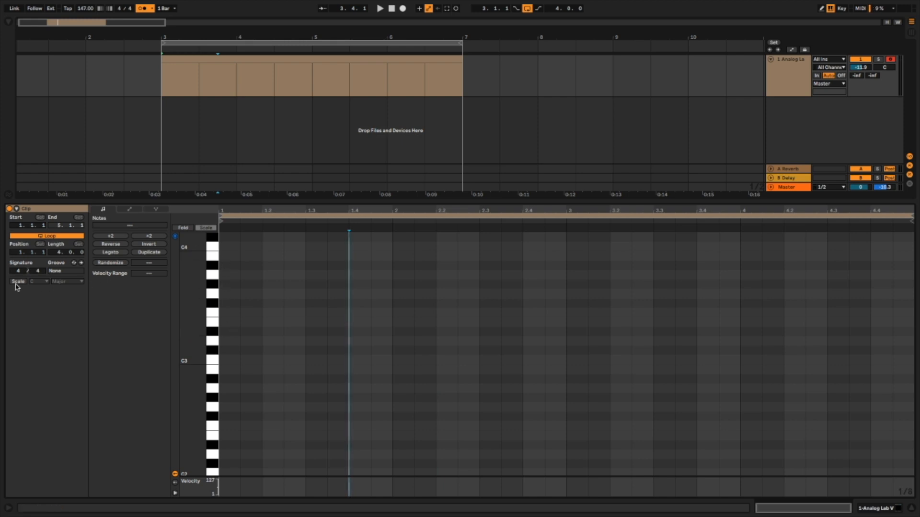
Turn on the clip's Scale and choose F#/Gb Harmonic Minor as root and scale type.
click(206, 228)
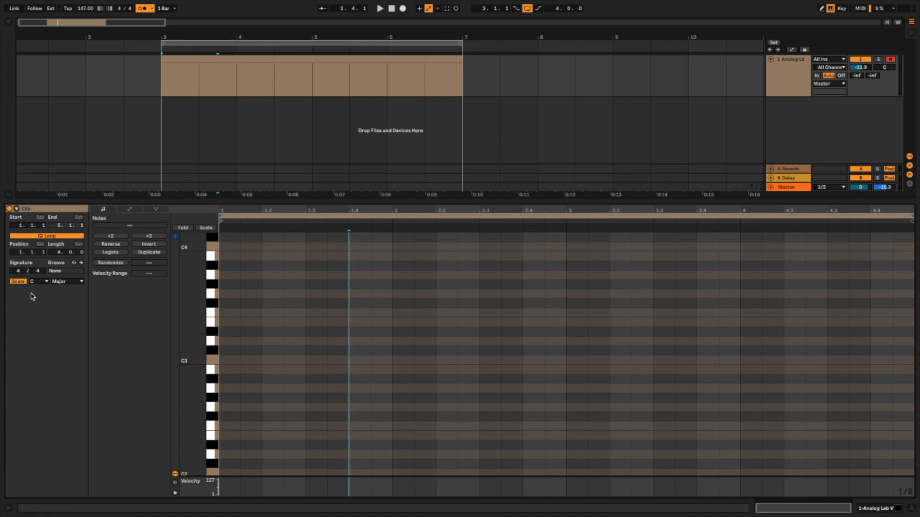
click(66, 281)
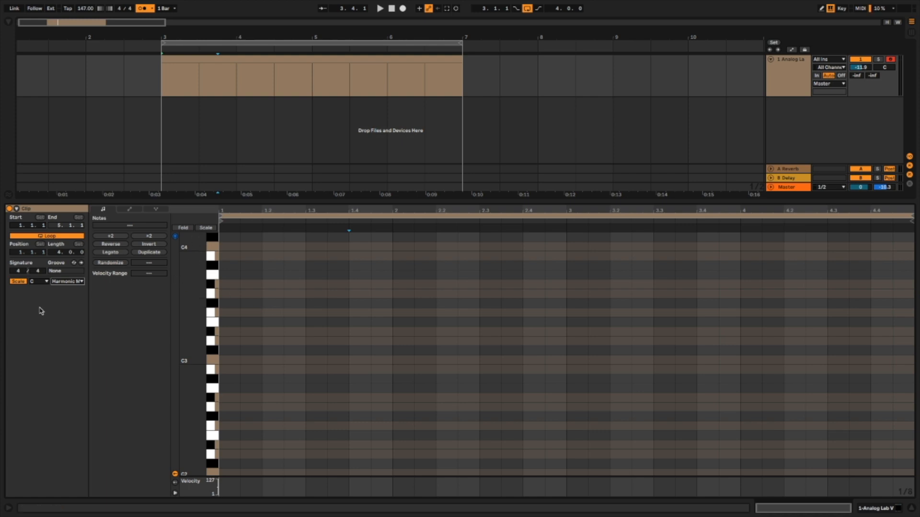
click(39, 281)
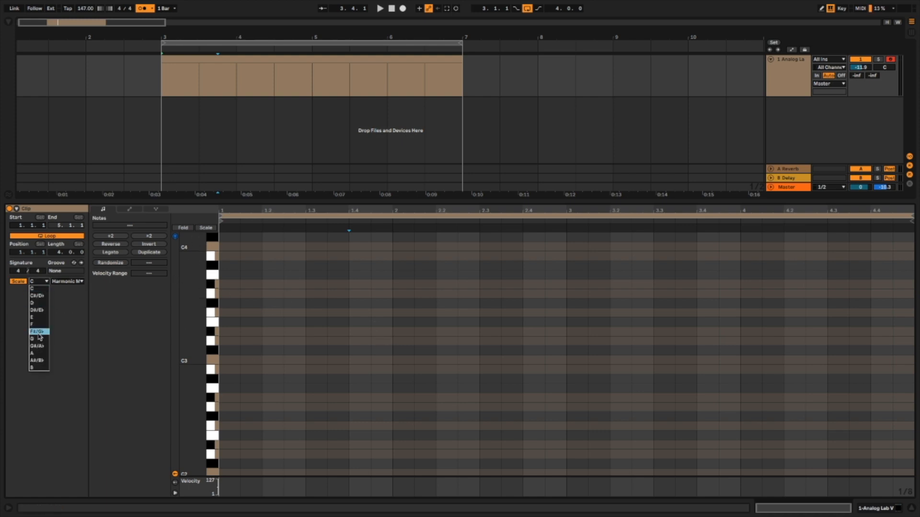
click(38, 331)
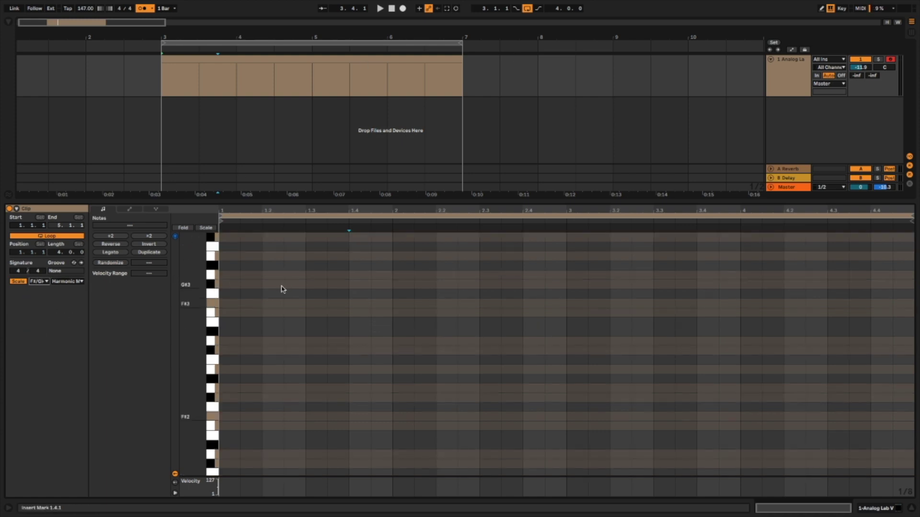
scroll(down, 3)
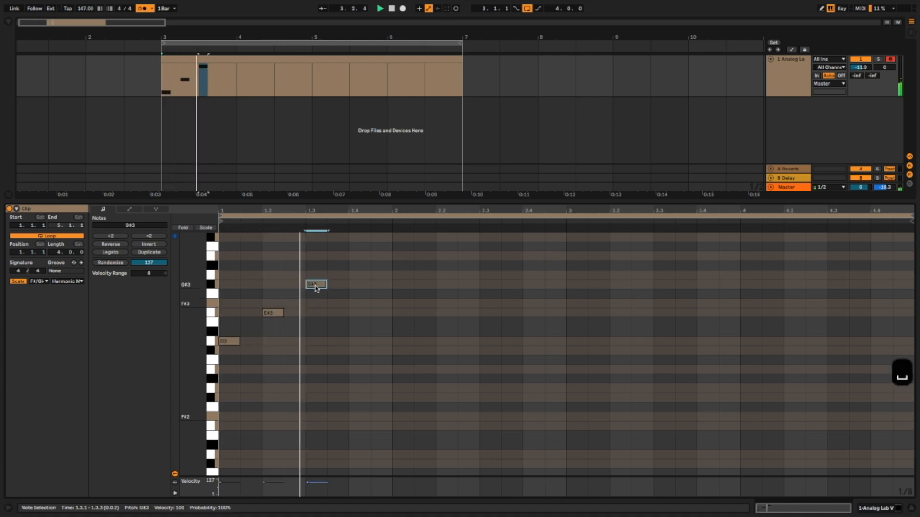
key(Delete)
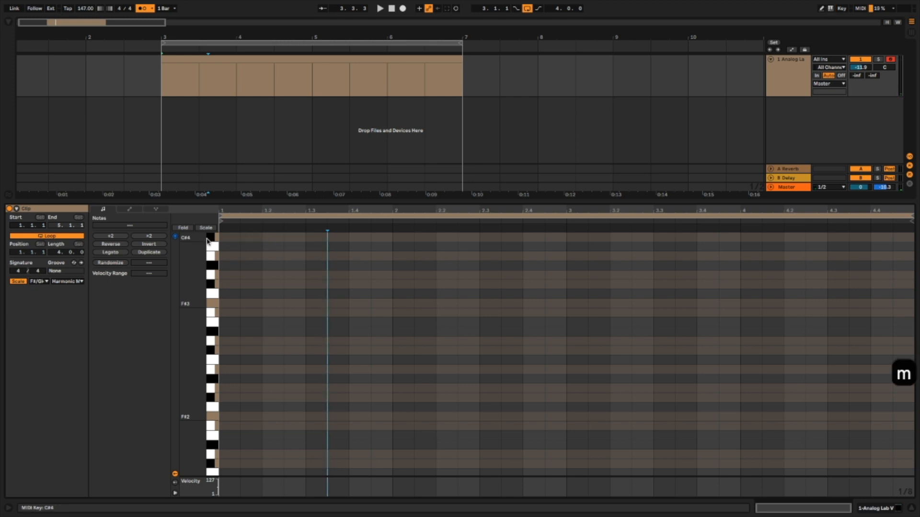
click(205, 228)
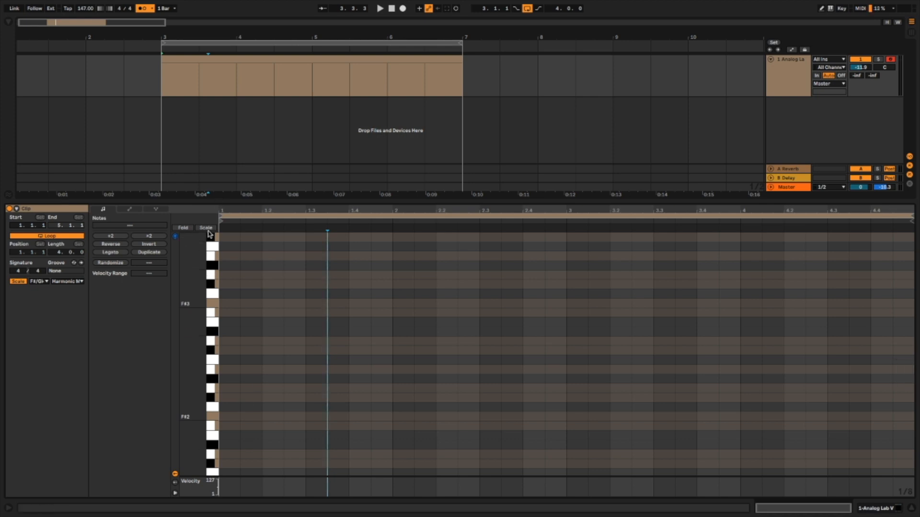
Fold the piano roll to in-key rows and draw the E#4–G#4–B4 chord with its B3–D4–F#4 copy at 1.4.
click(206, 227)
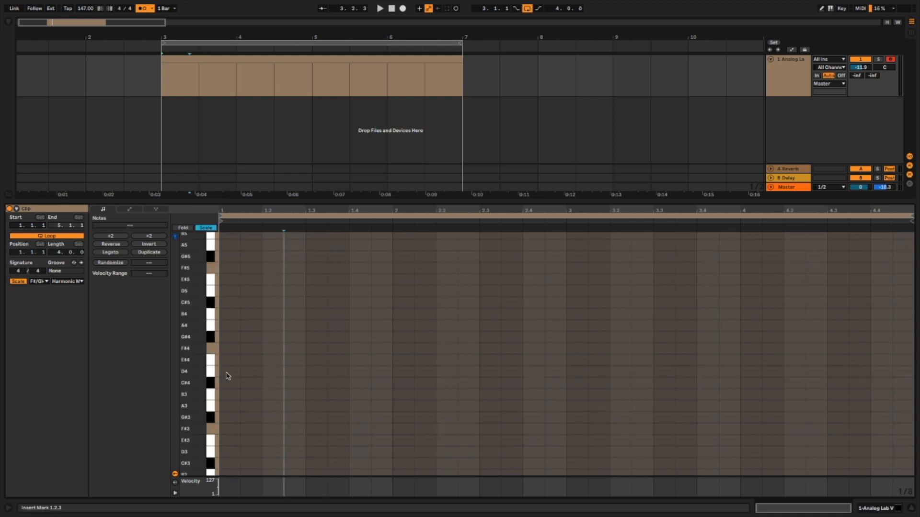
click(227, 359)
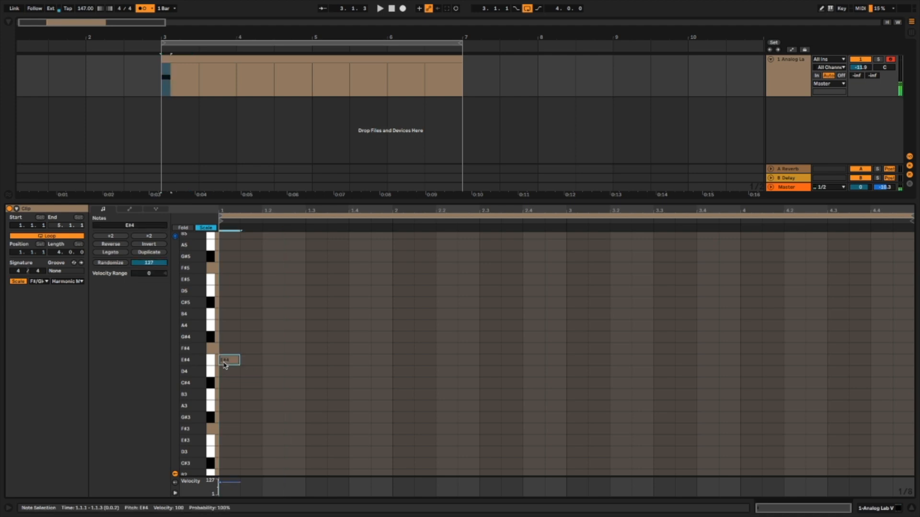
mouse_move(245, 344)
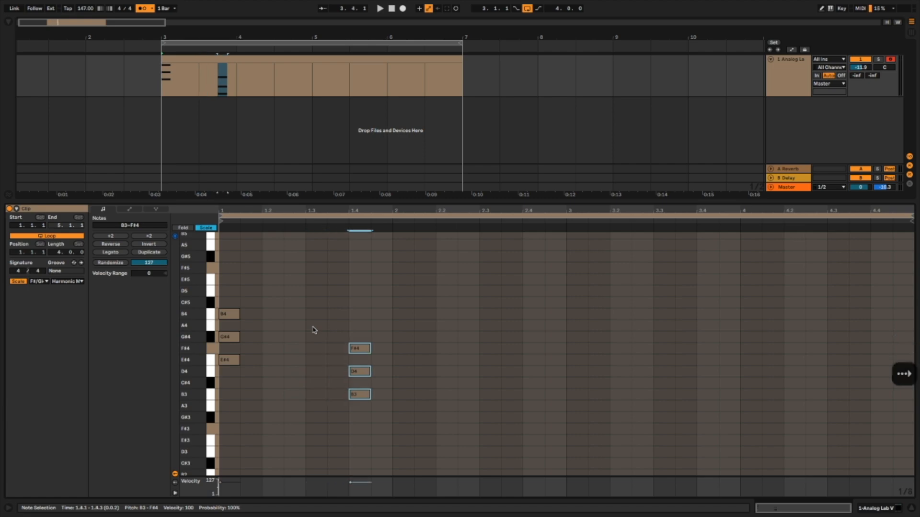
click(379, 8)
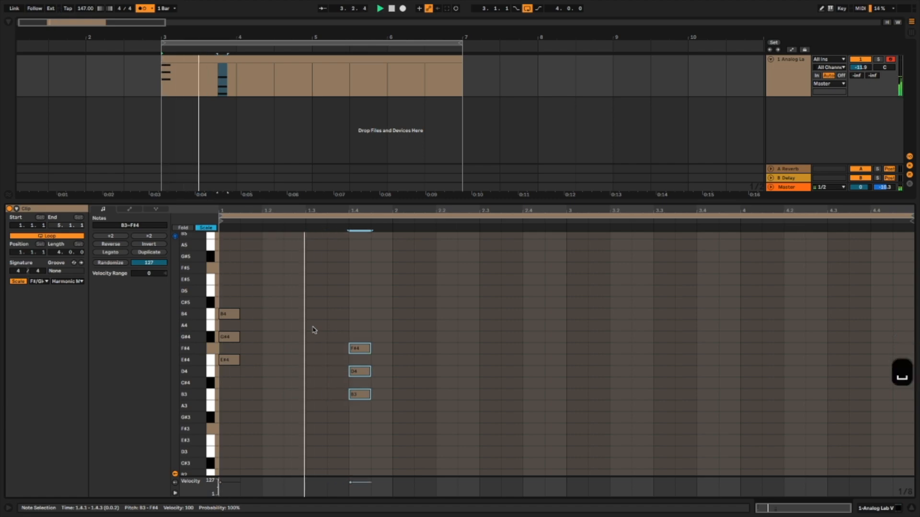